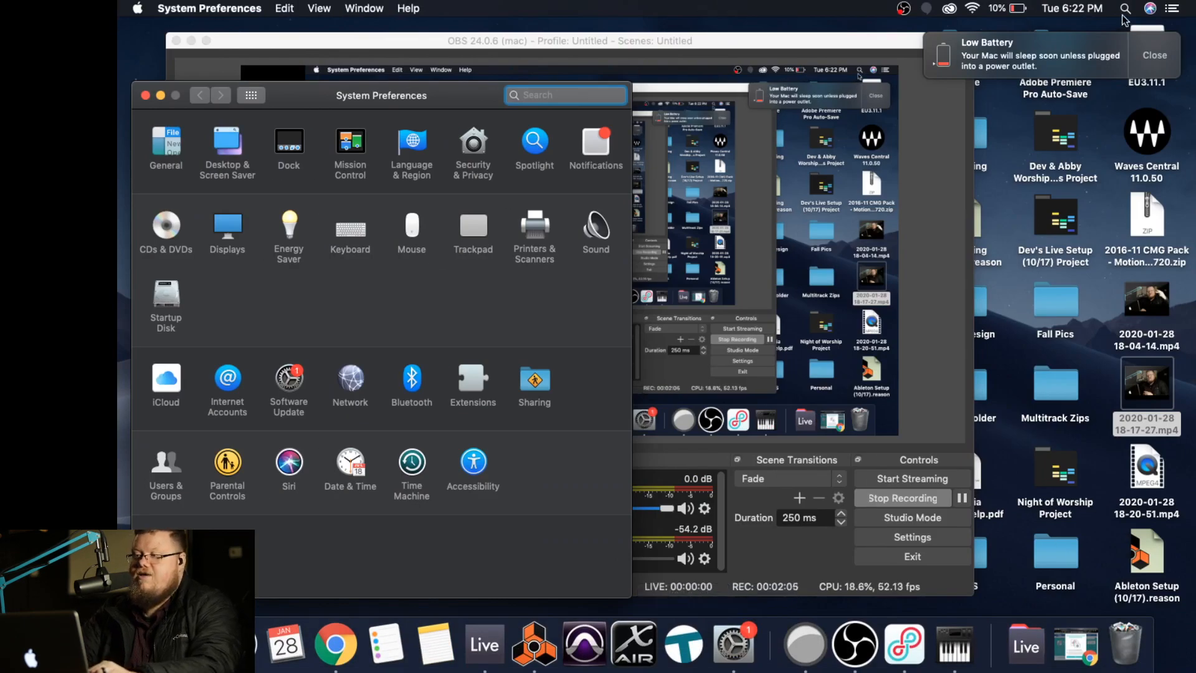
Step: Launch Audio MIDI Setup from Spotlight to show the MIDI Studio with the IAC Driver
left_click(1125, 8)
type("audio")
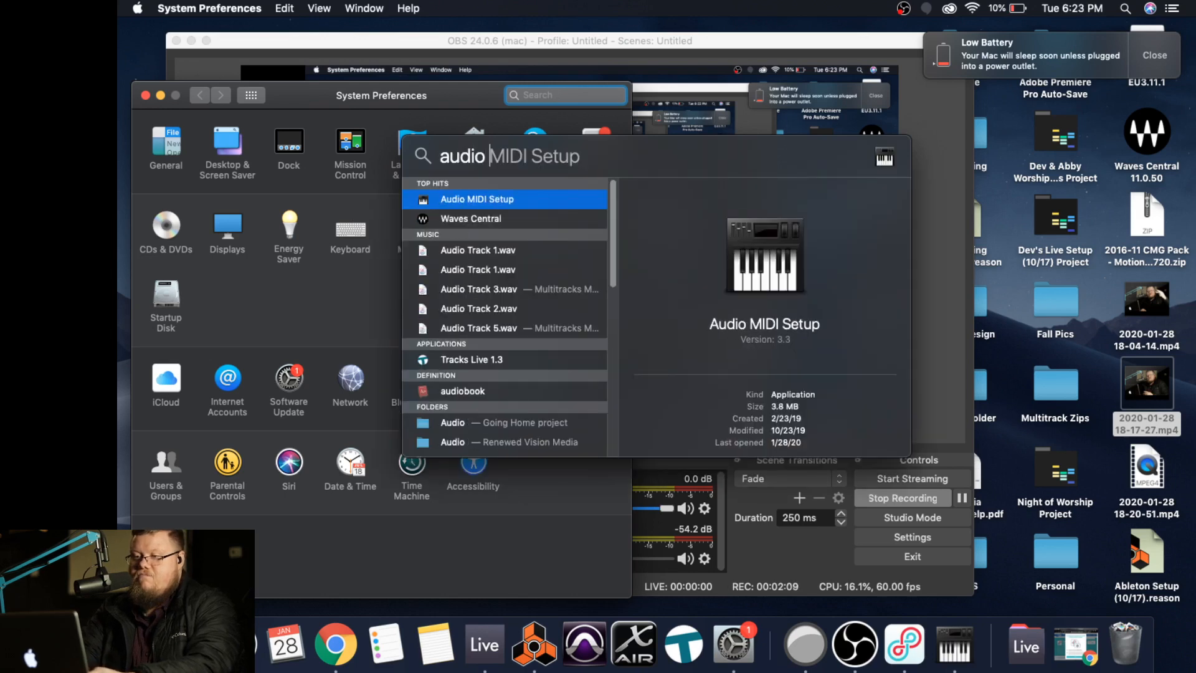
left_click(478, 200)
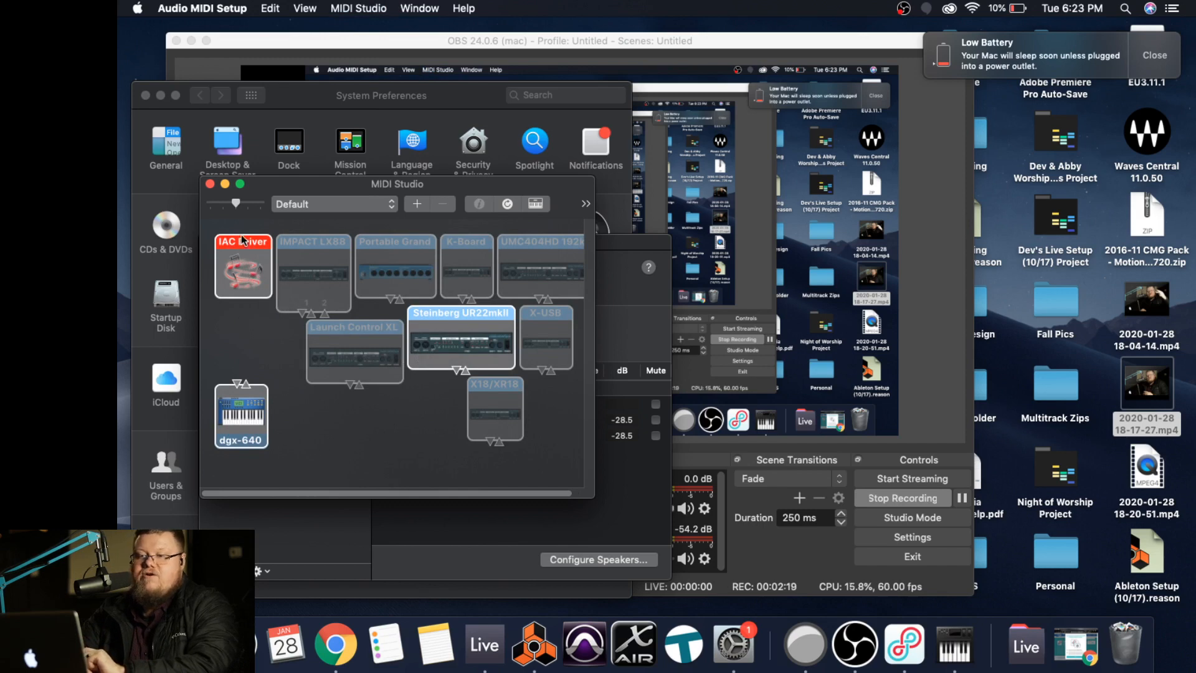
Step: Open the IAC Driver's properties, confirming it is online with port Bus 1
double_click(242, 267)
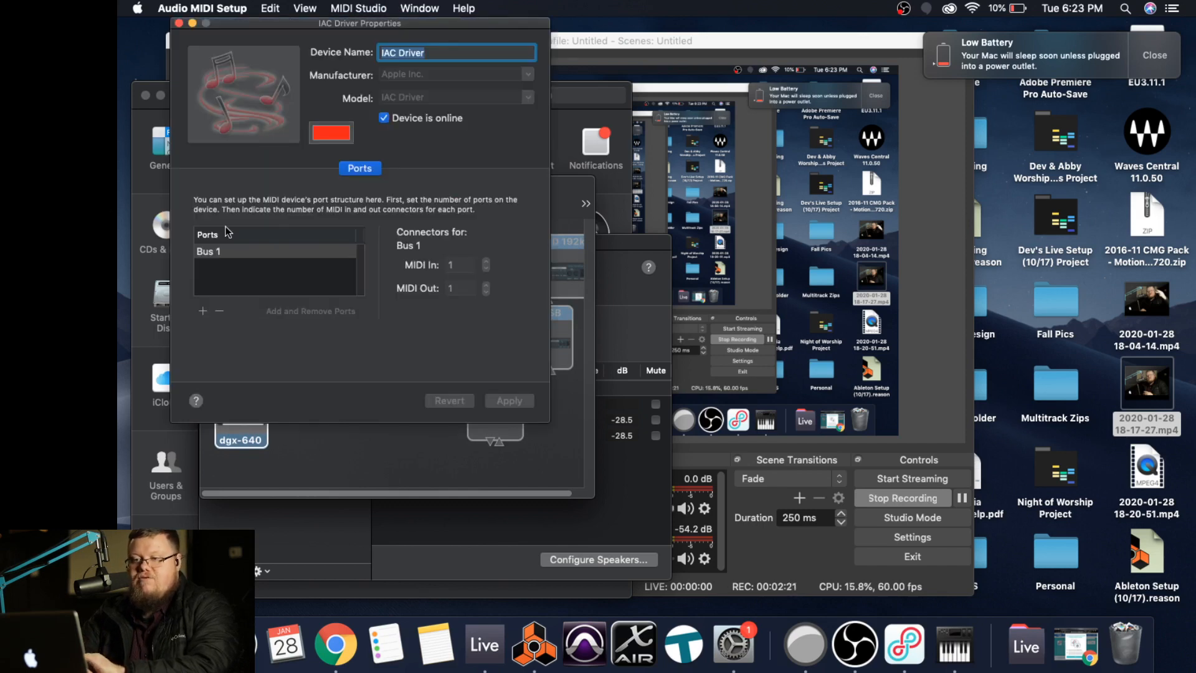
mouse_move(220, 242)
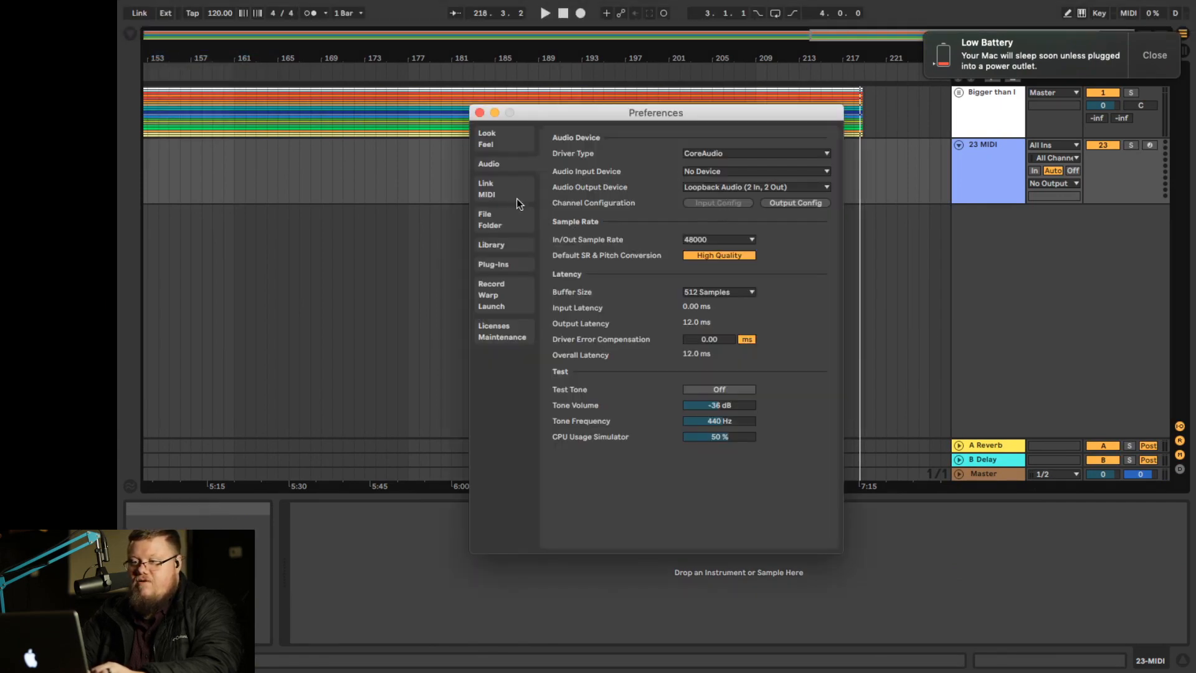
Step: Switch to Live's MIDI preferences showing IAC Driver (Bus 1) with input Remote On
left_click(486, 188)
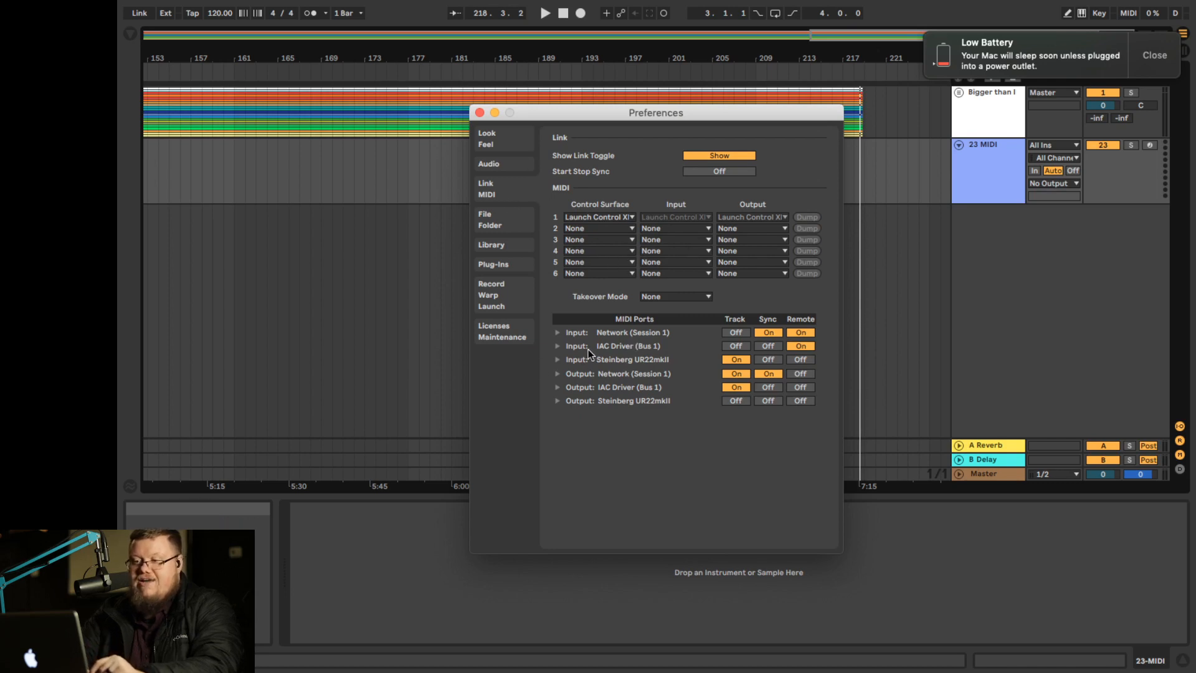
mouse_move(717, 351)
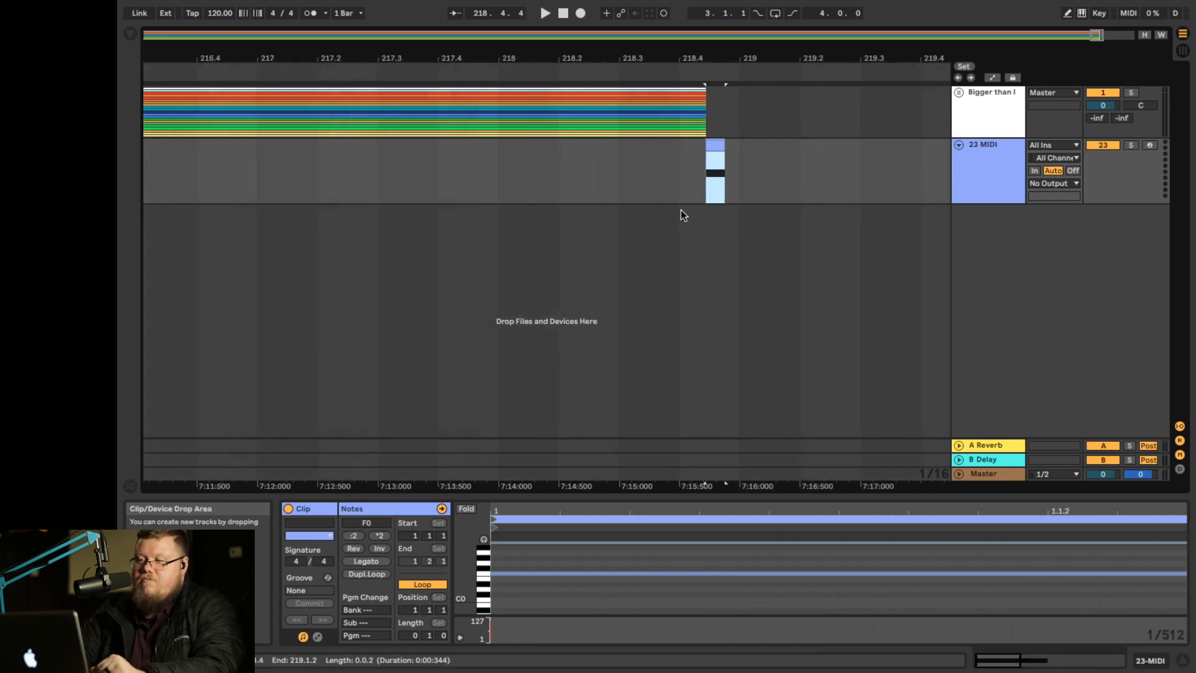
Step: Rename track 23 MIDI to 'Stop' and color the track and its clip red
right_click(984, 146)
type("Stop")
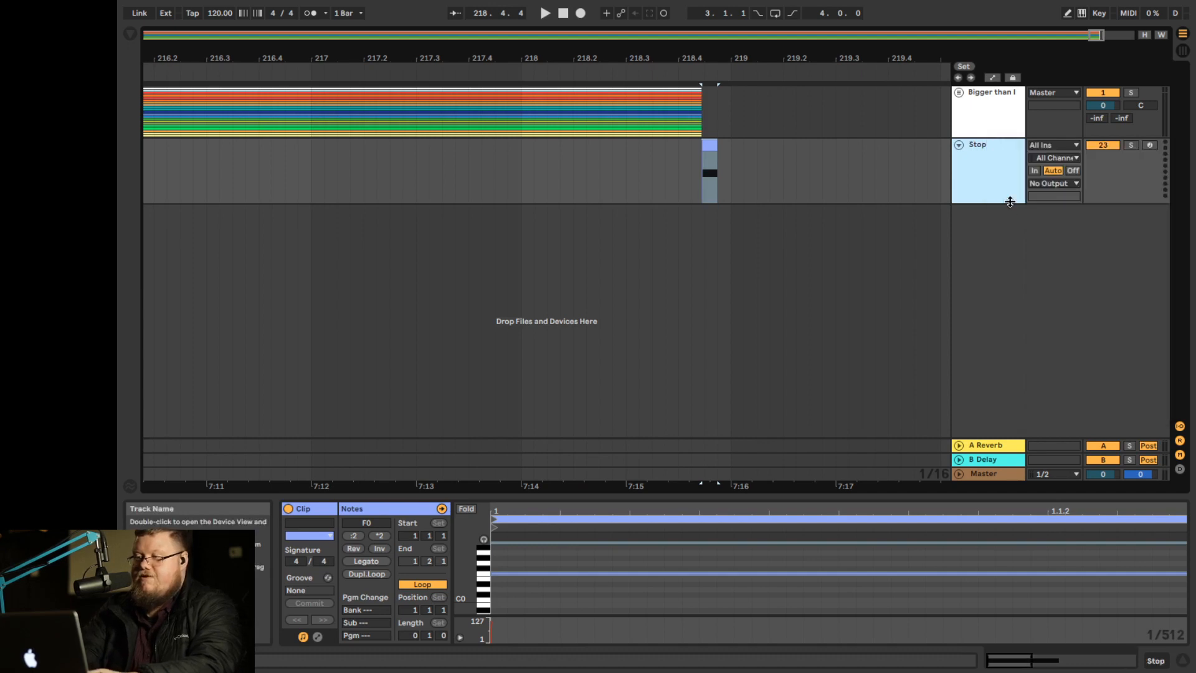
right_click(1011, 201)
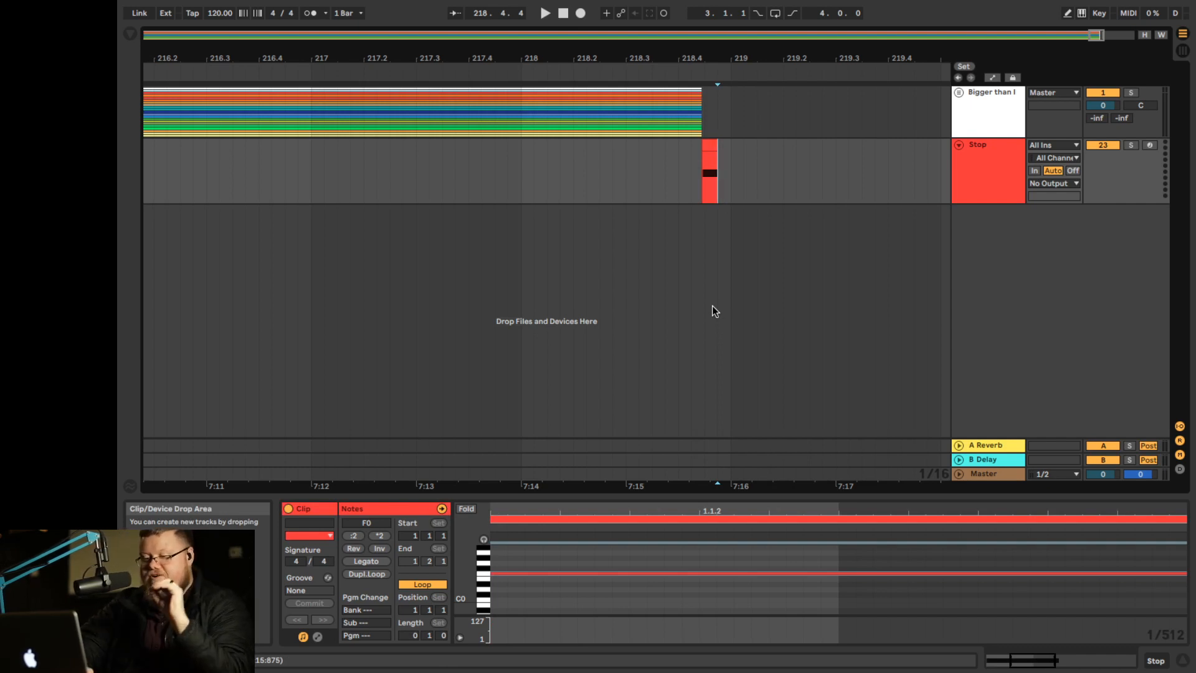
mouse_move(738, 198)
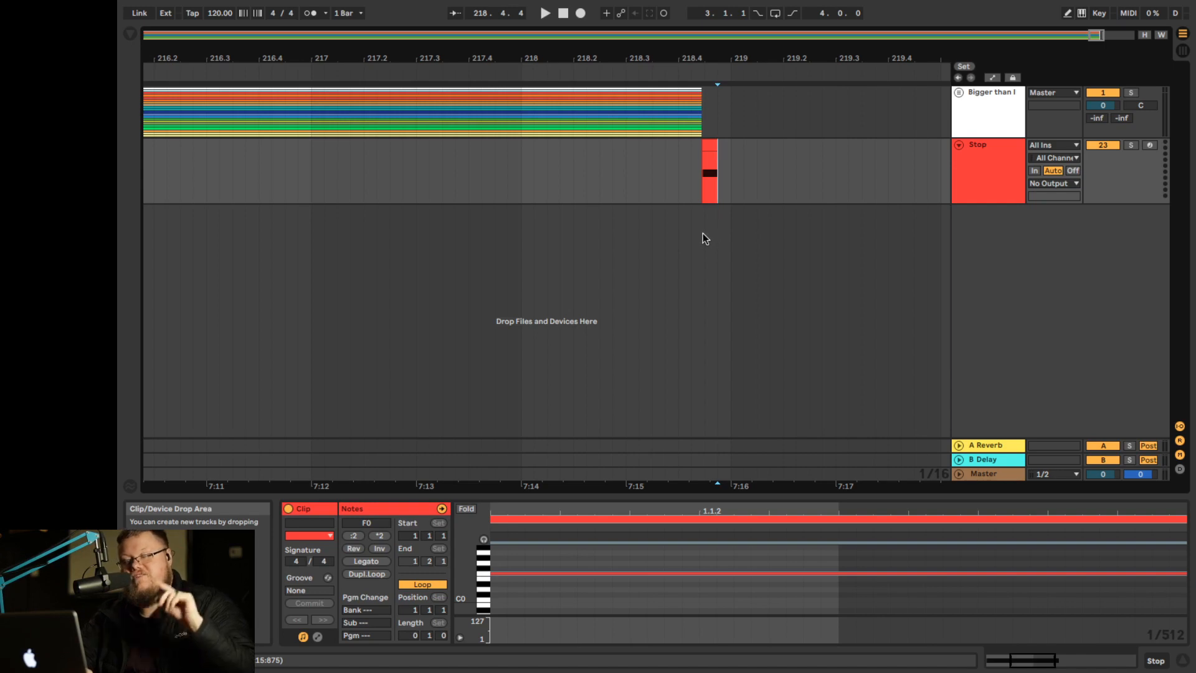
mouse_move(802, 226)
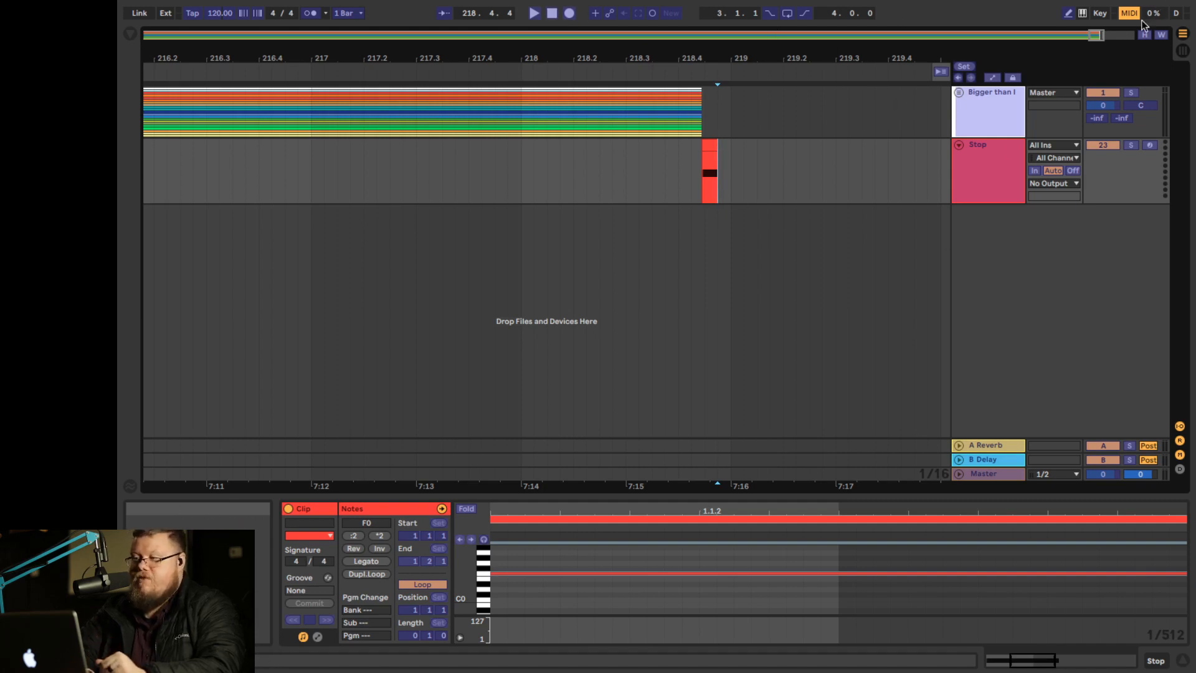
mouse_move(1130, 13)
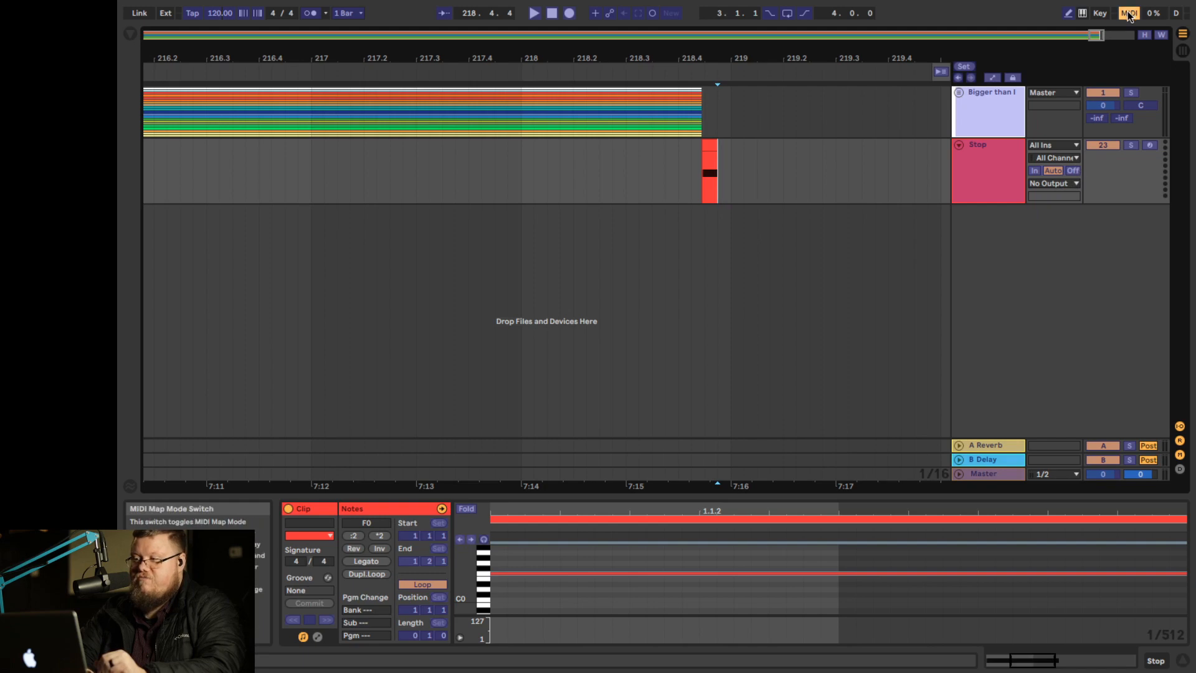
Step: Exit MIDI Map mode and route the Stop track's MIDI To IAC Driver (Bus 1), channel 1
left_click(1053, 184)
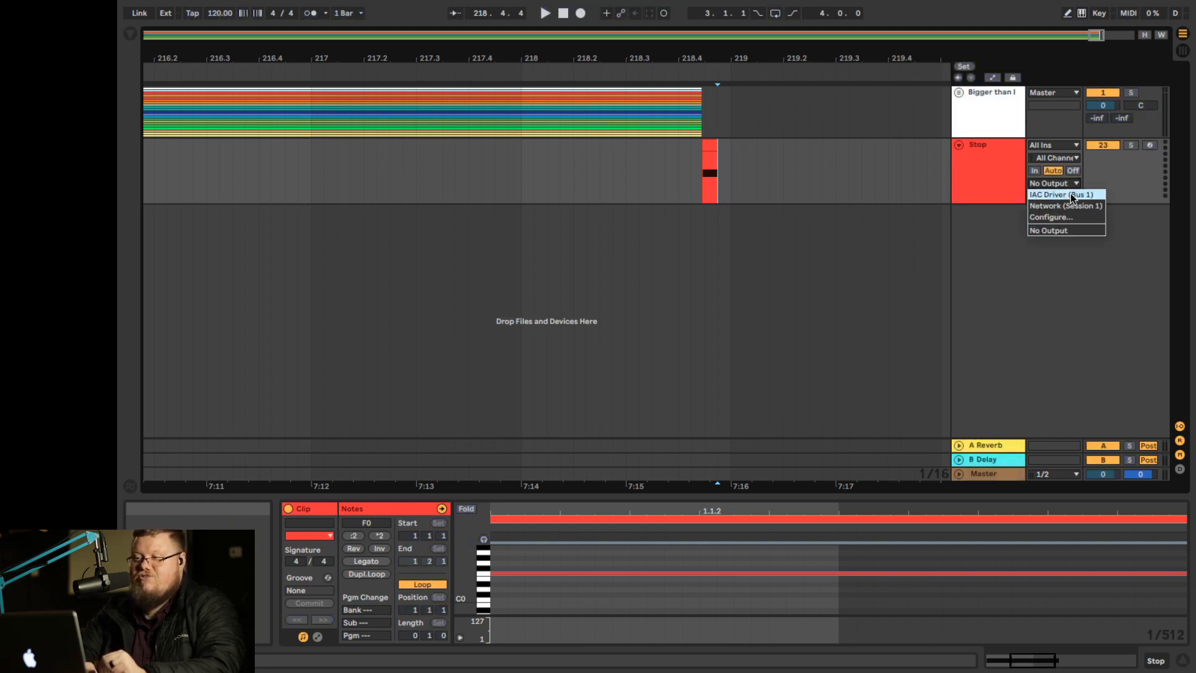
left_click(1061, 194)
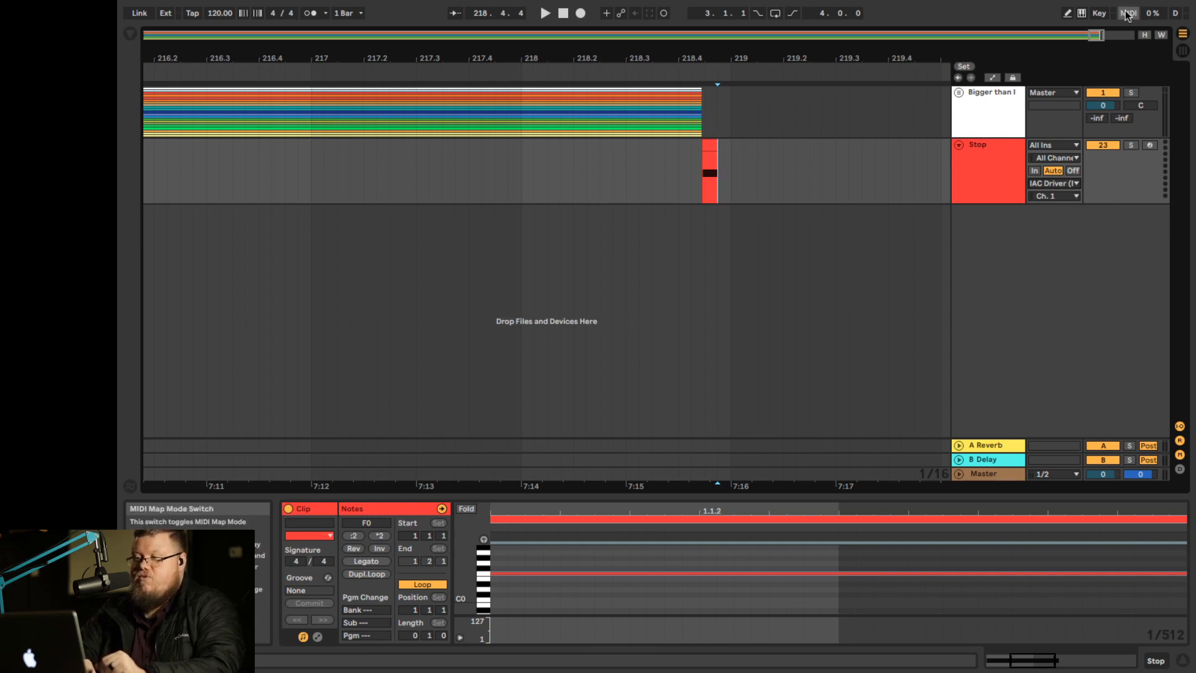
Step: In MIDI Map mode, assign note F0 to the transport Stop button
left_click(1129, 13)
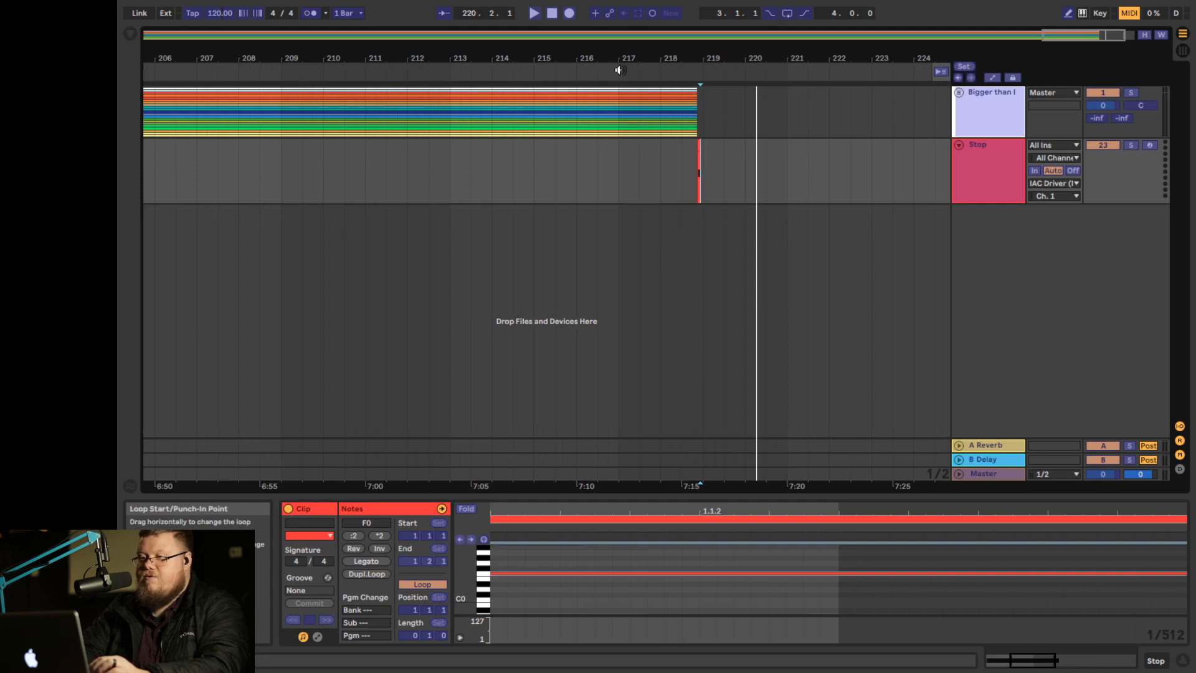
left_click(551, 13)
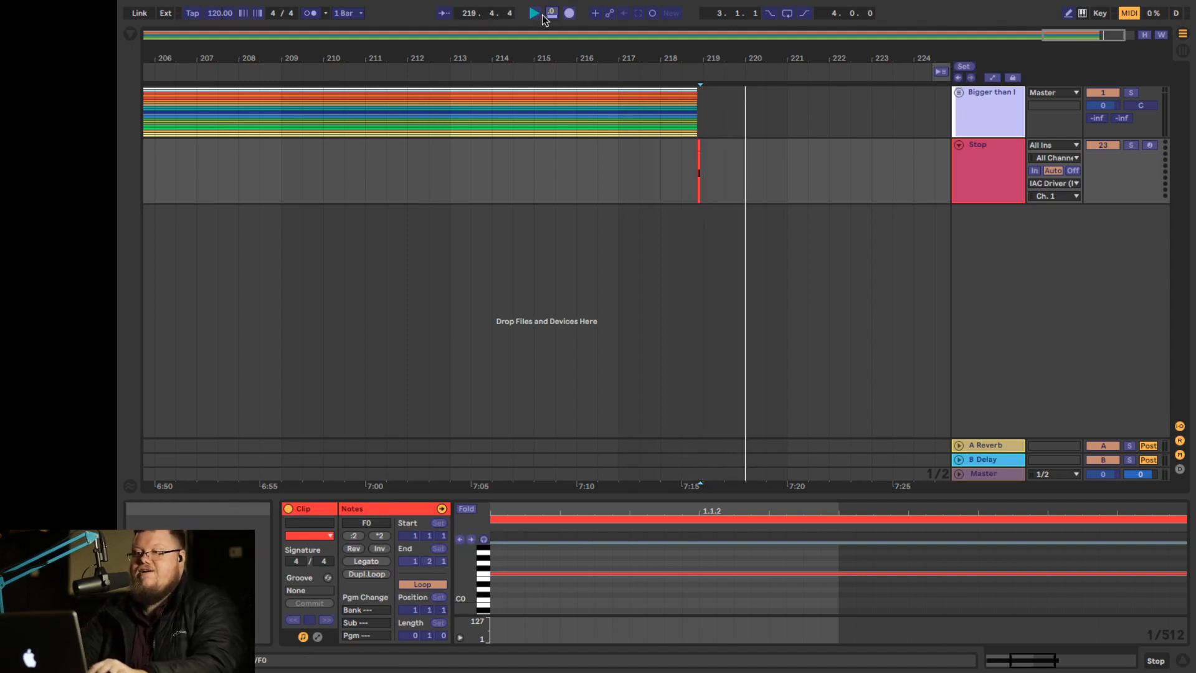
left_click(534, 13)
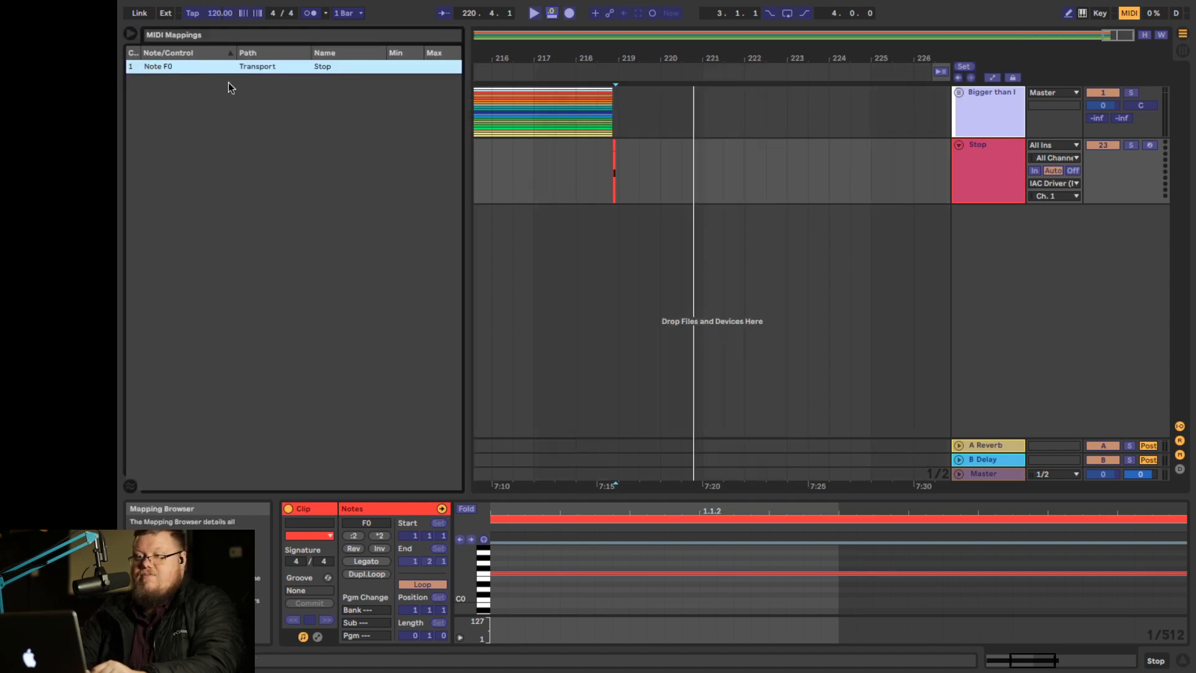
mouse_move(441, 150)
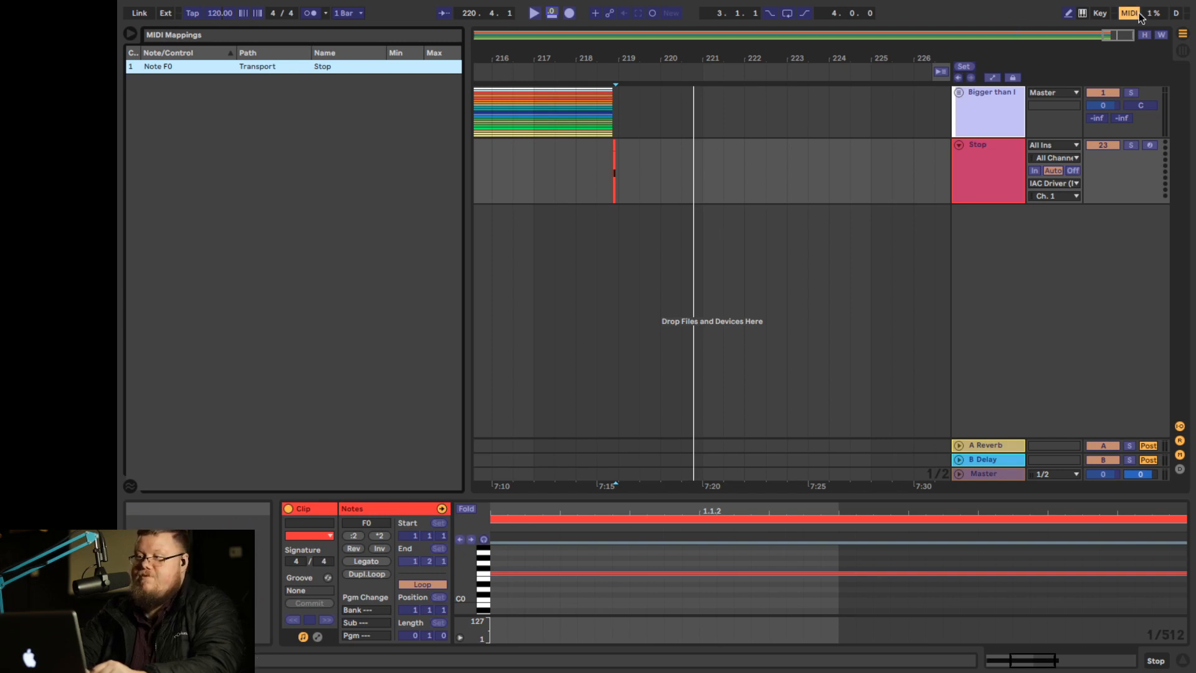
Step: Exit MIDI Map mode and play from bar 216, just before the Stop clip
left_click(1130, 13)
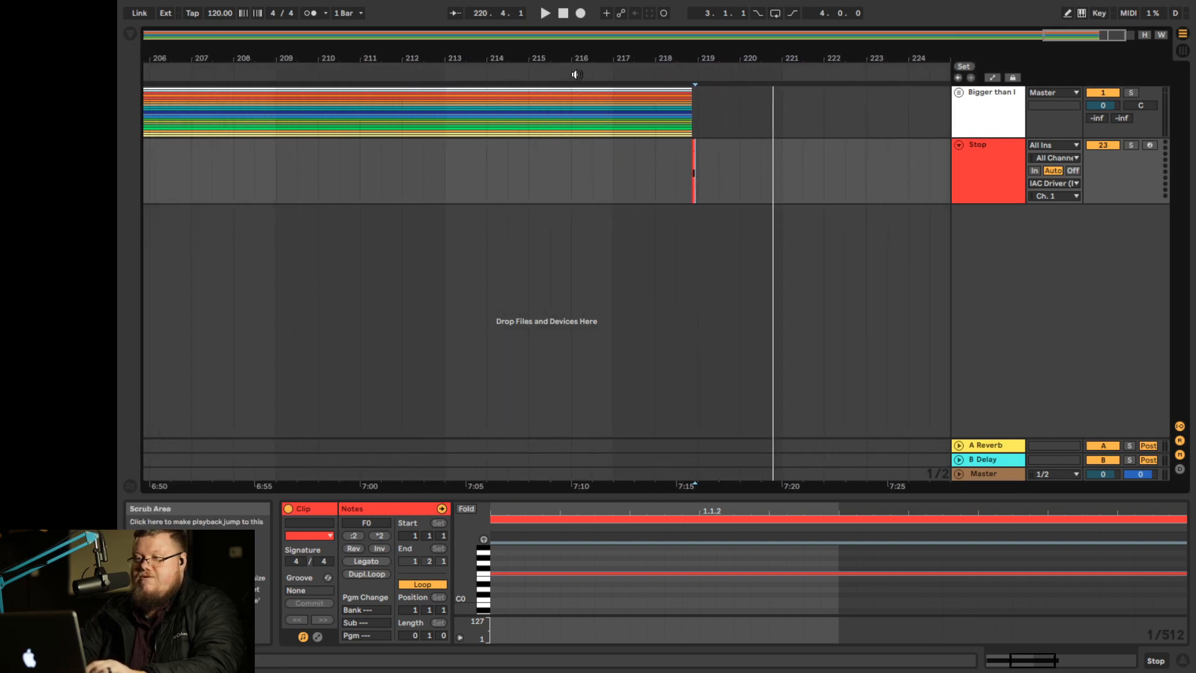
left_click(544, 13)
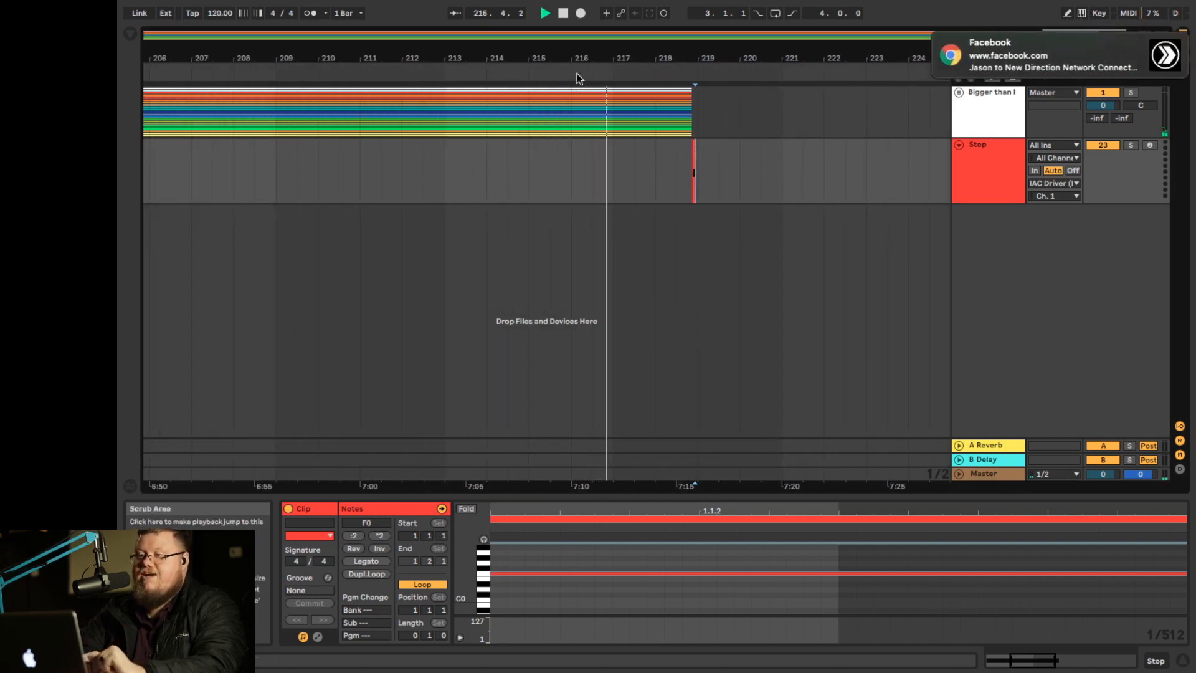